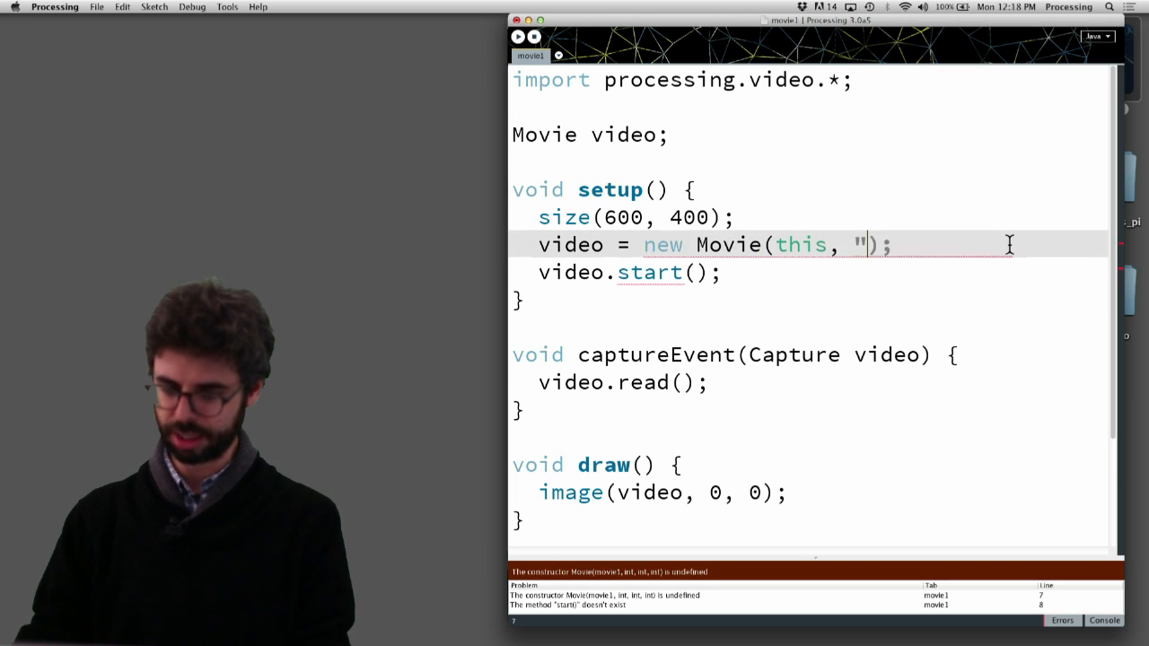
Load "transit.mov" in the Movie constructor and replace start() with loop() in setup.
text(transit.mo)
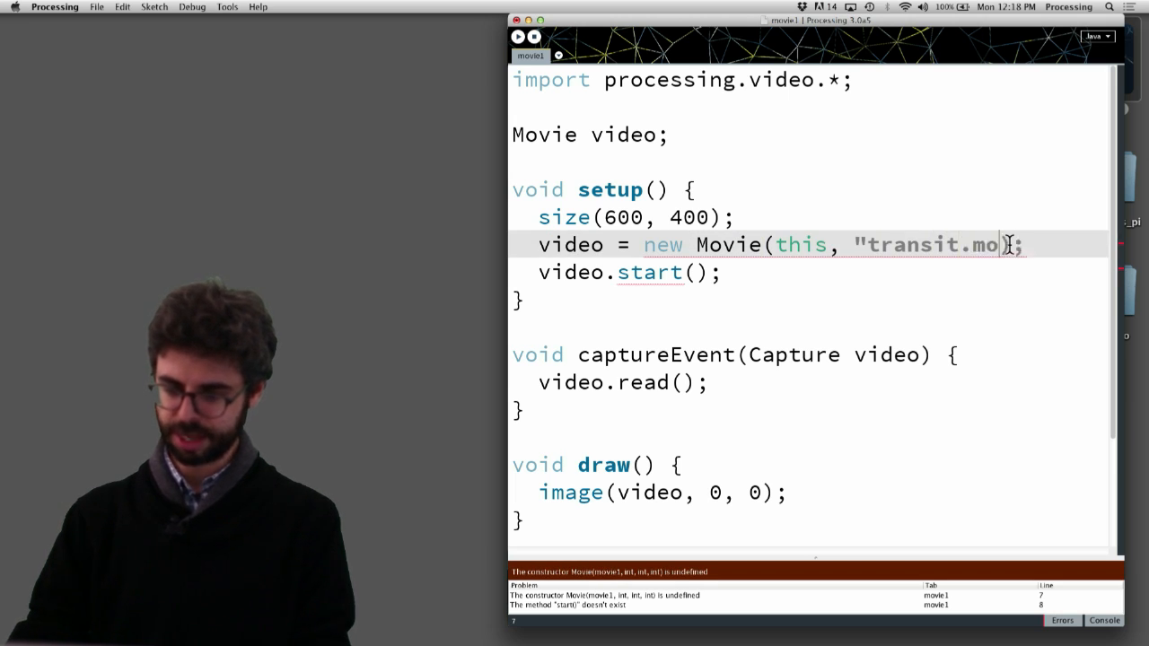
text(v")
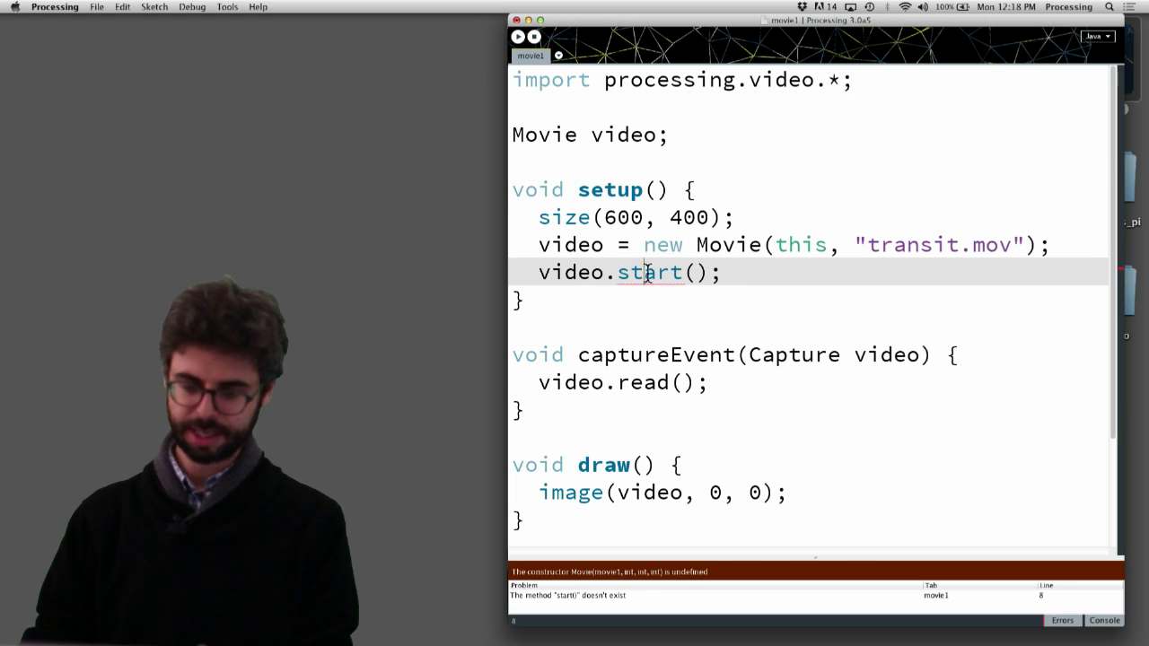
double_click(648, 273)
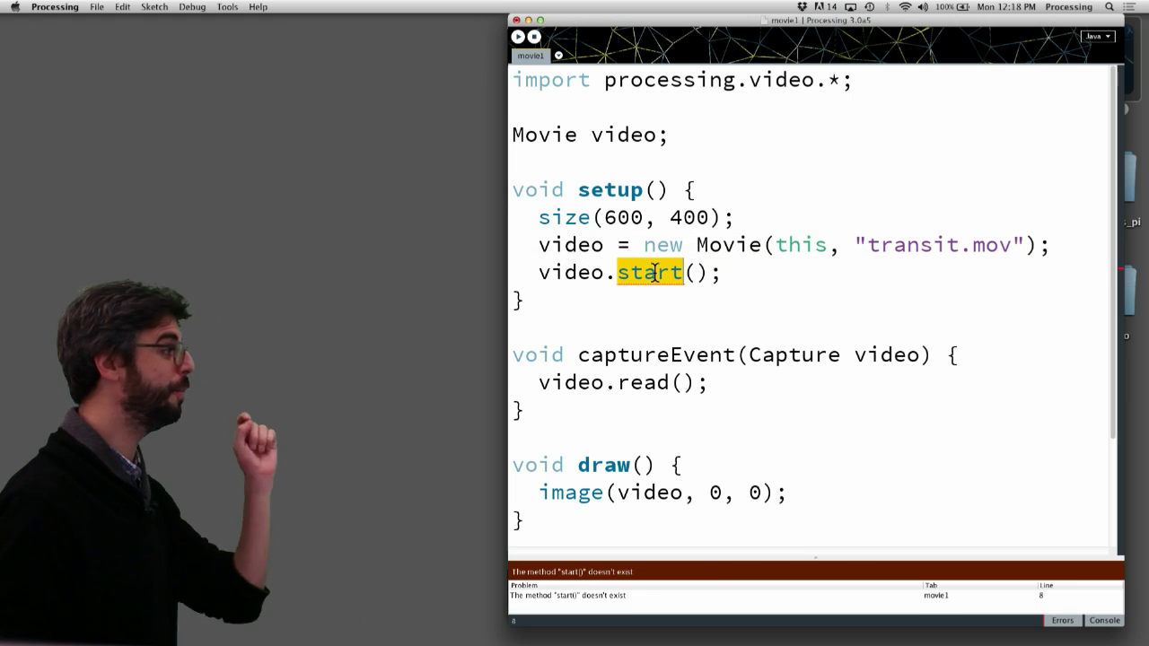
text(p)
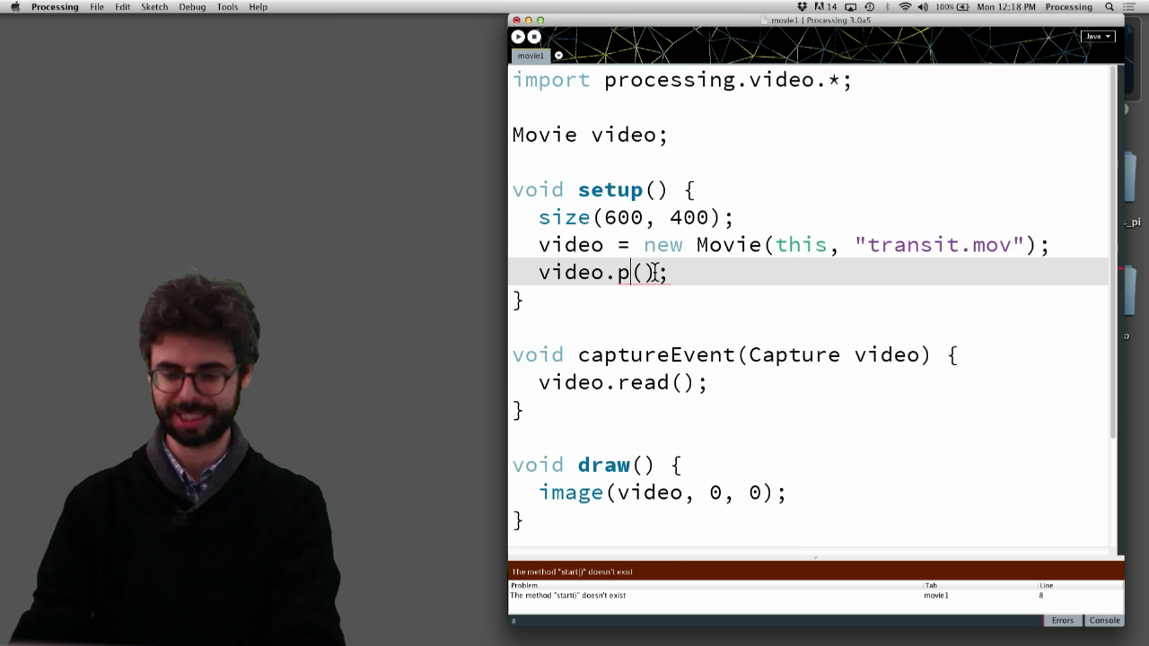
text(lay)
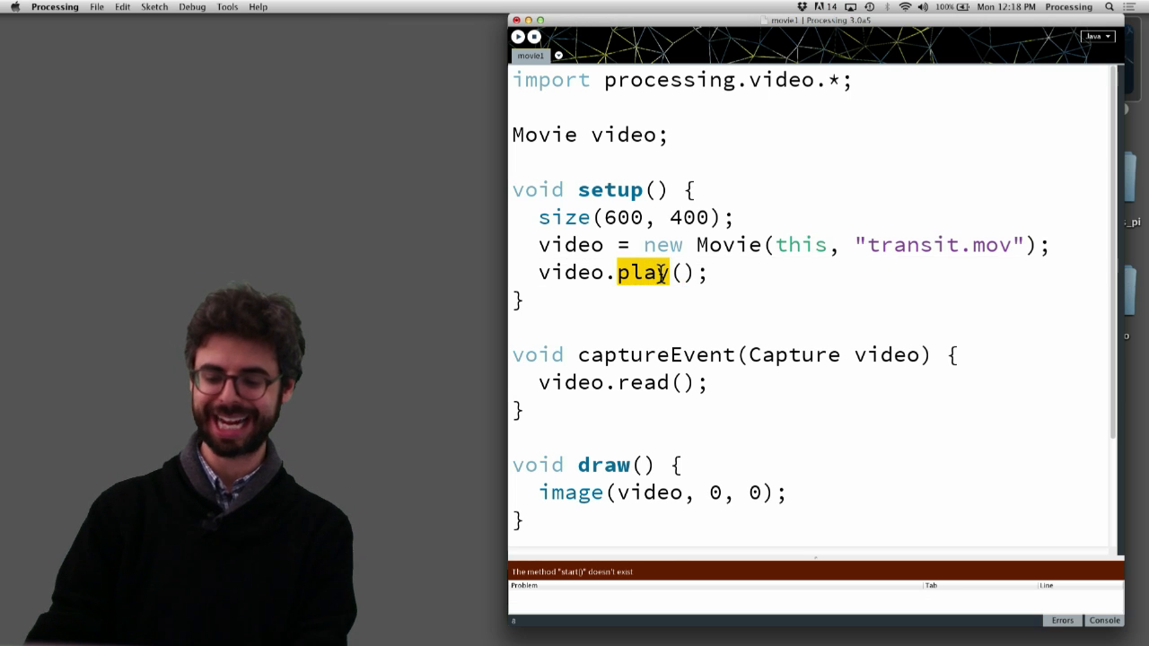
text(loop)
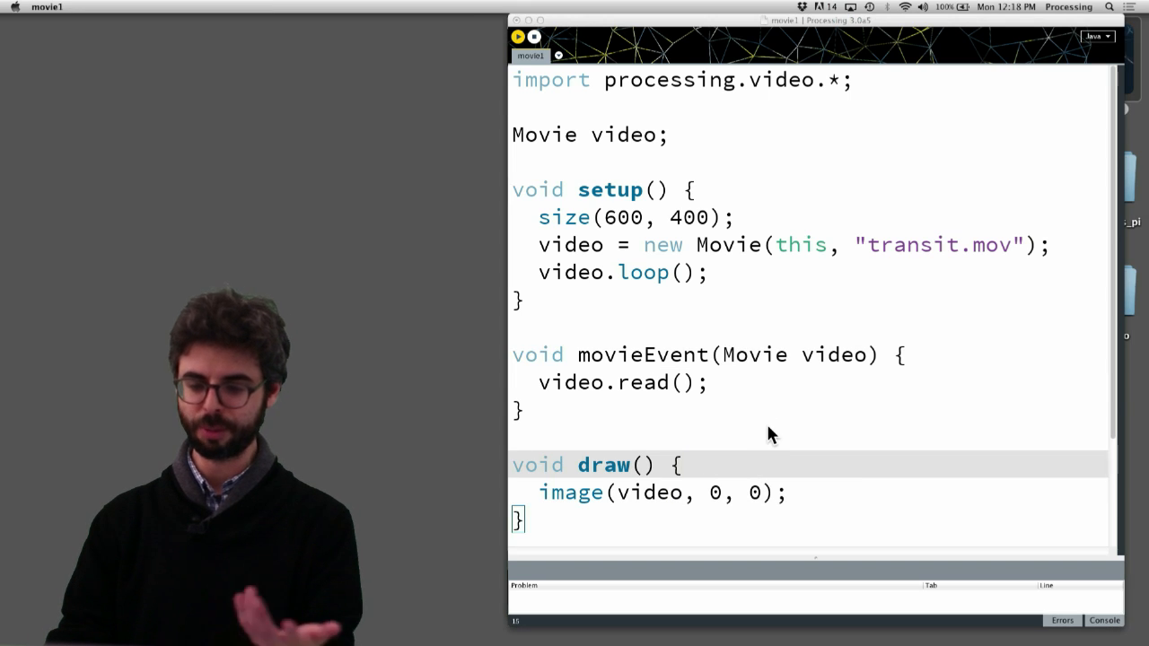
Switch to Finder and open the movie1 sketch's data folder containing transit.mov.
click(518, 36)
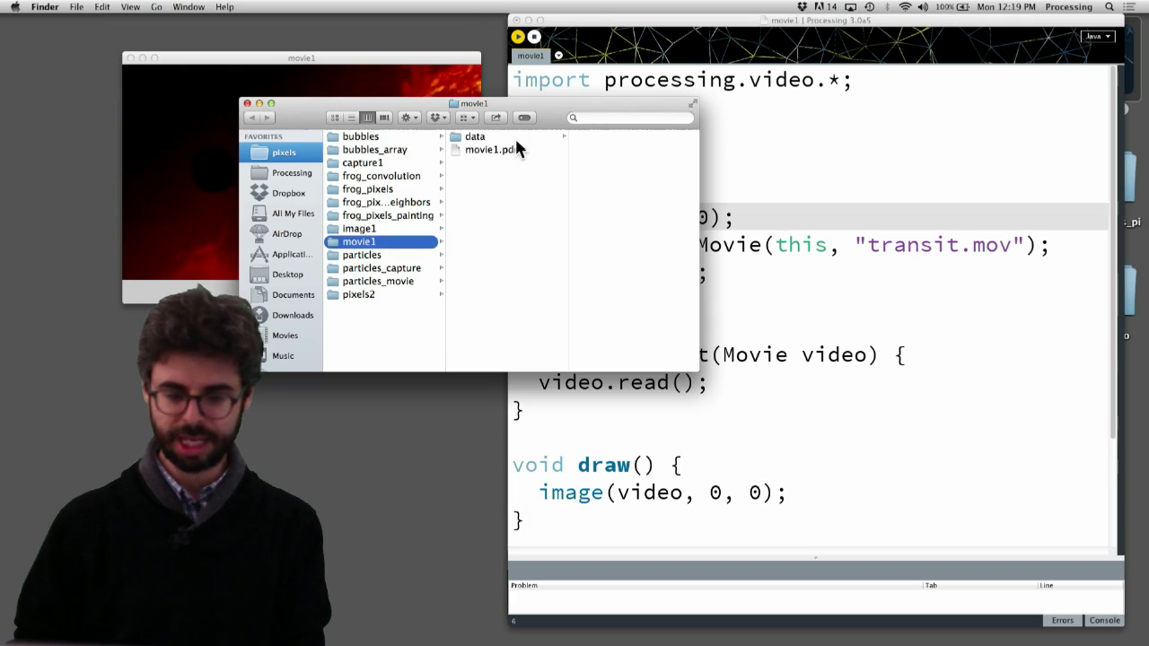
double_click(497, 150)
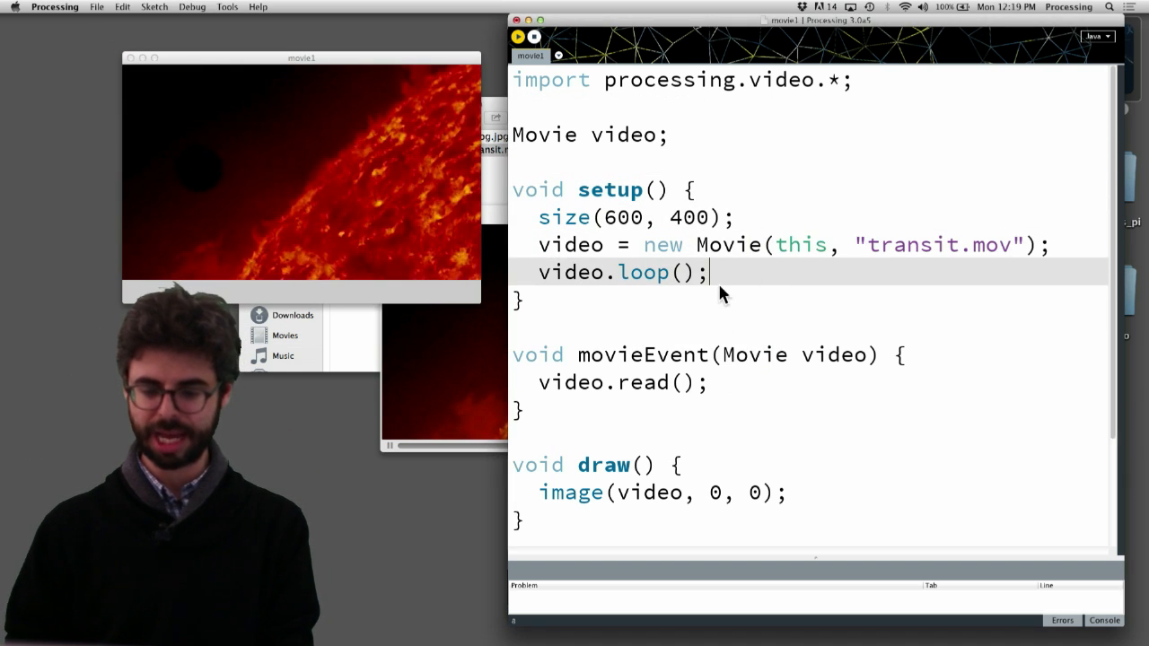
Add video.speed(4); in draw() to test a fixed playback speed.
text(video.s)
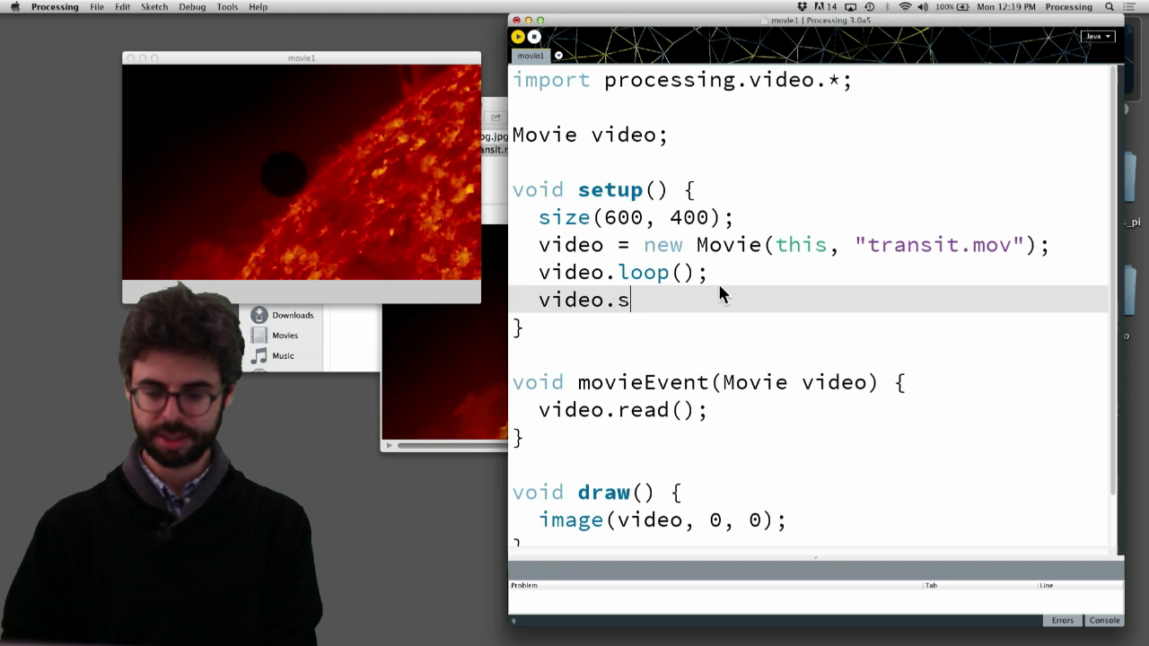
text(peed(4);)
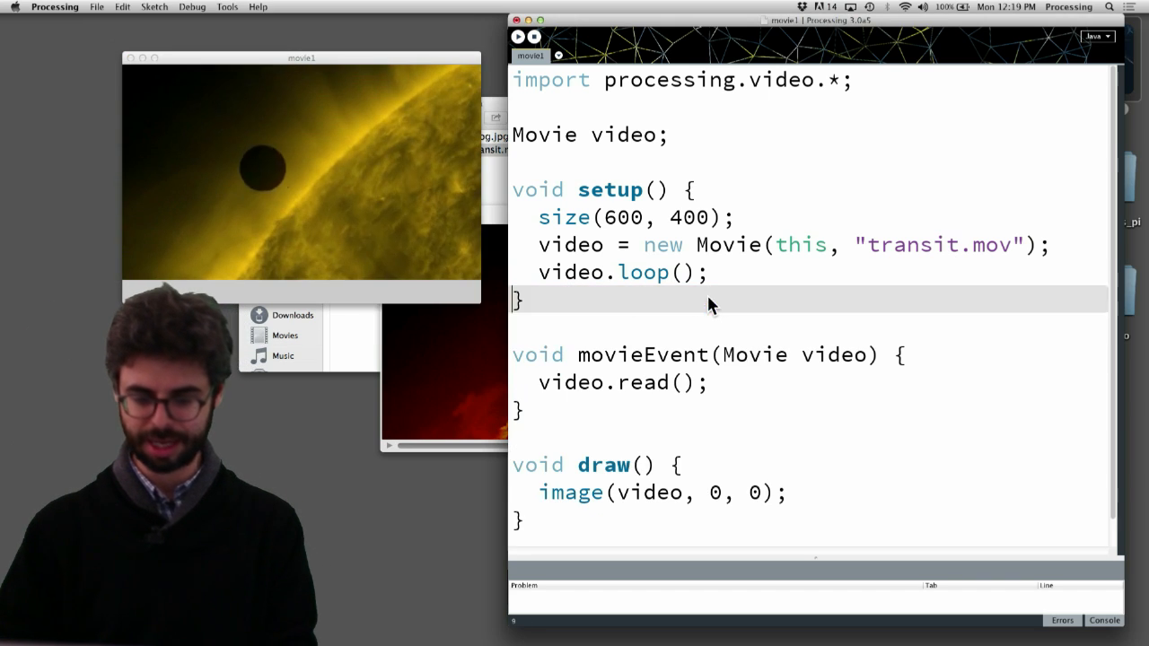
Compute float r = map(mouseX,0,width,0,4) and pass it to movie.speed(r).
text(float)
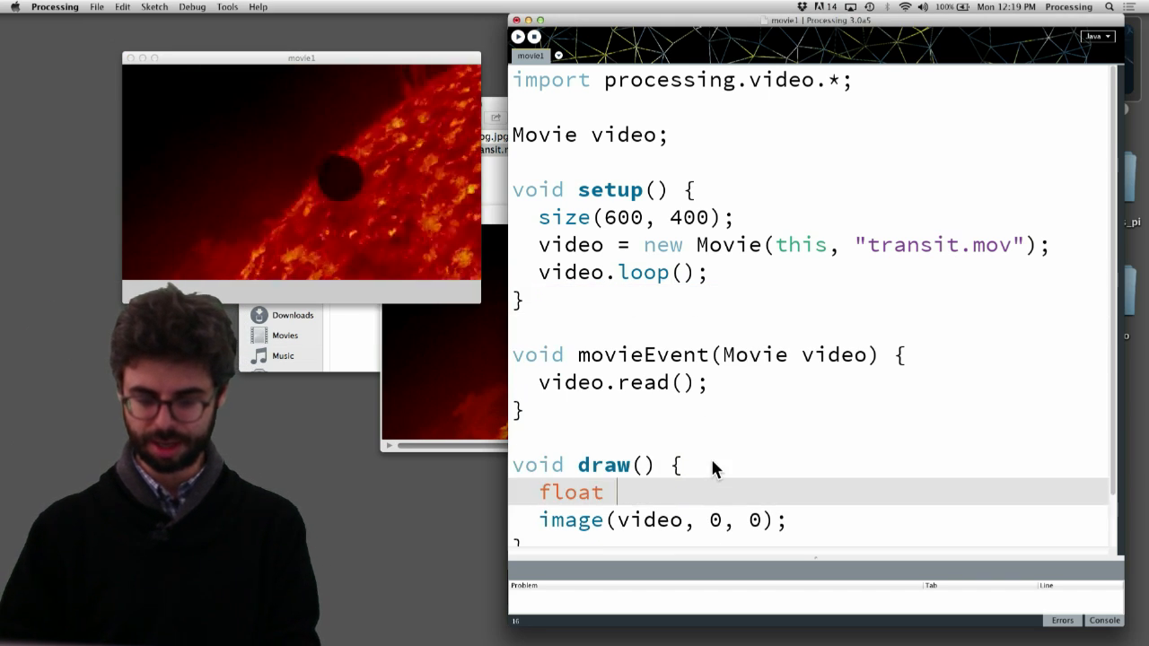
text(r = map(mouseX)
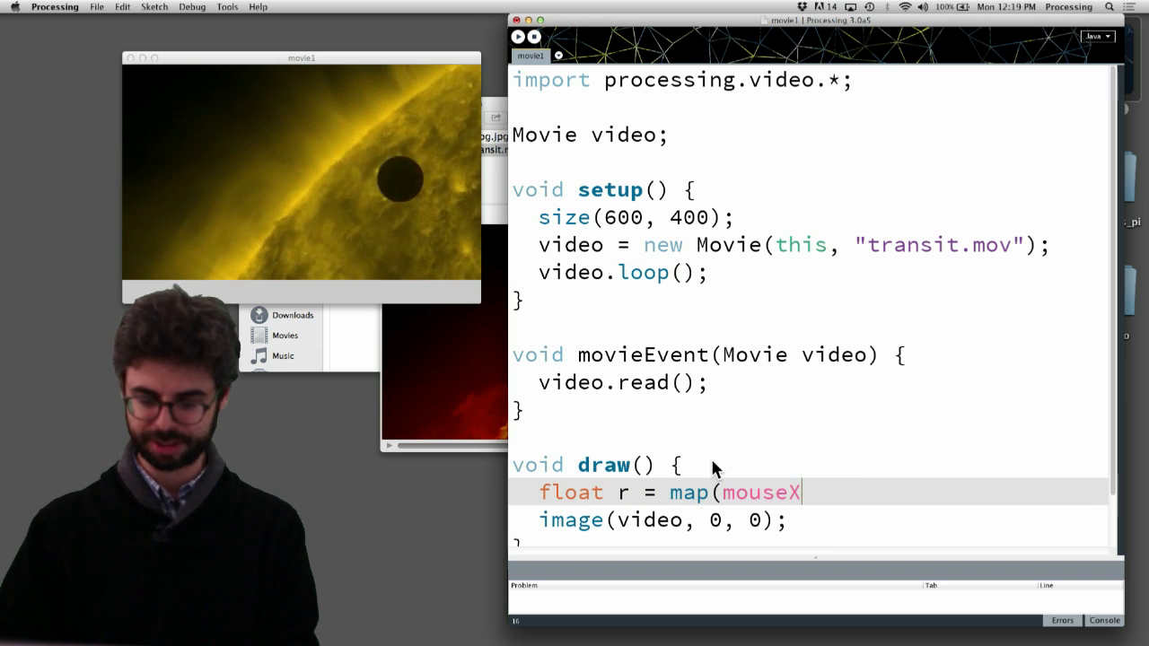
text(,0,width,0,4);)
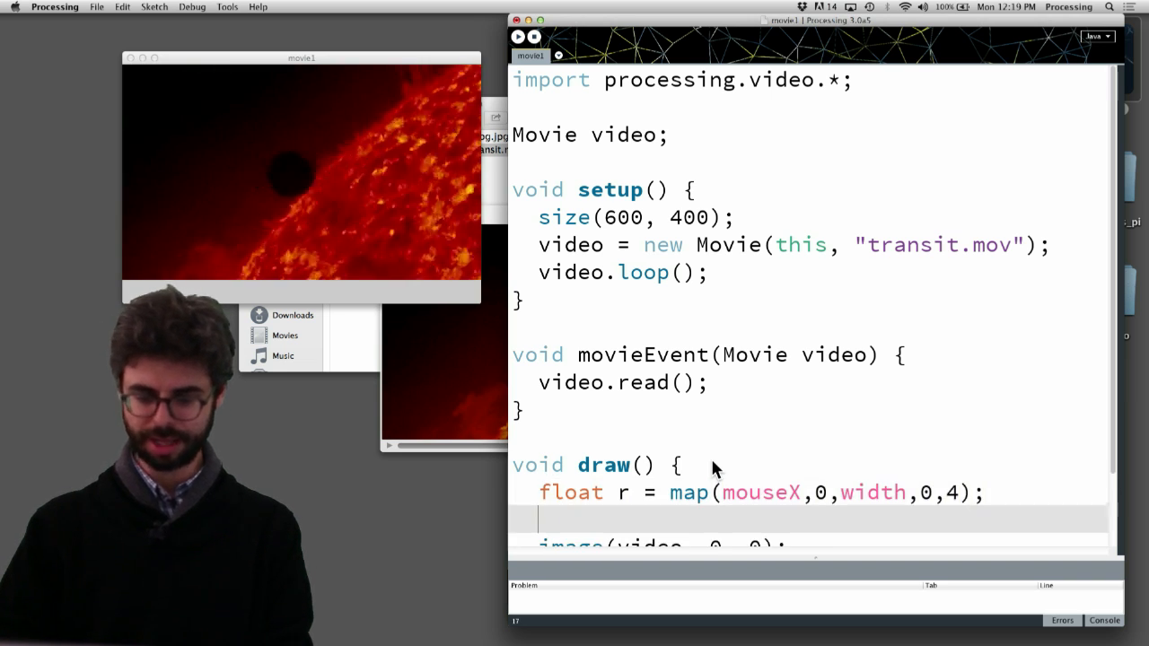
text(movie.speed)
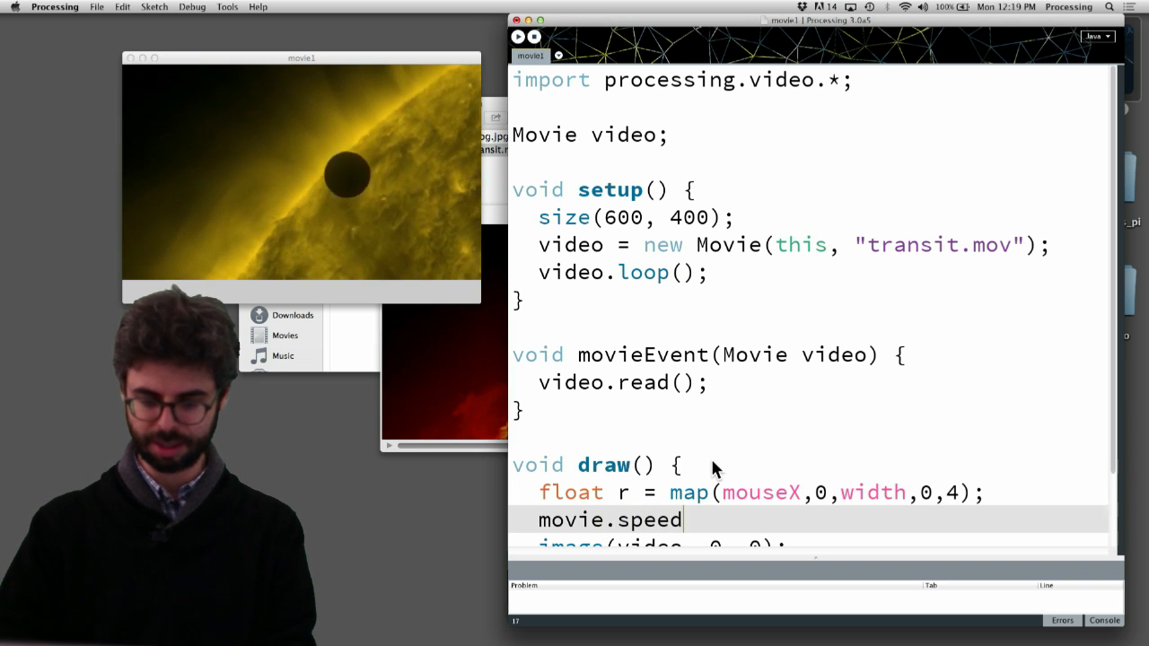
text((r);)
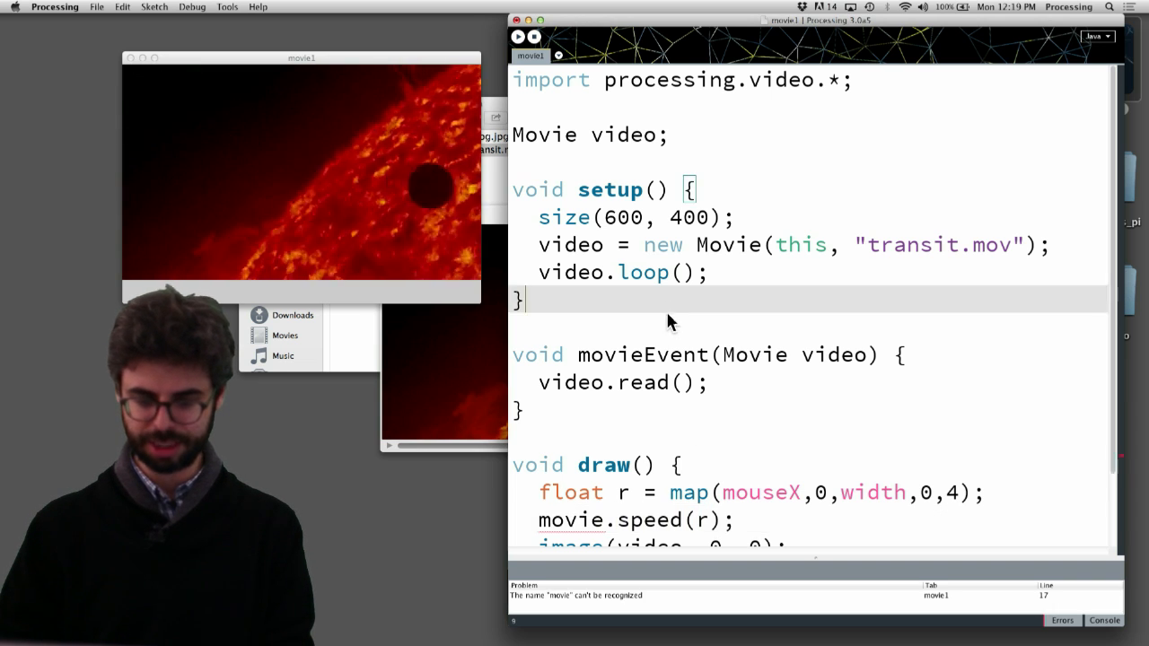
scroll(down, 3)
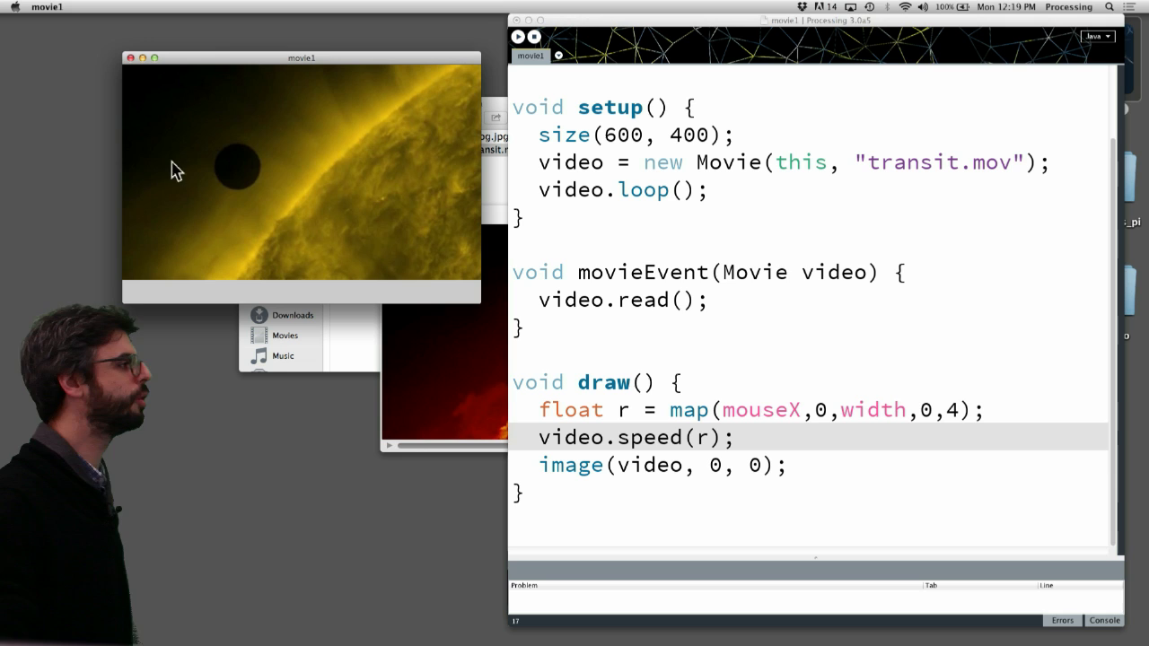
mouse_move(416, 151)
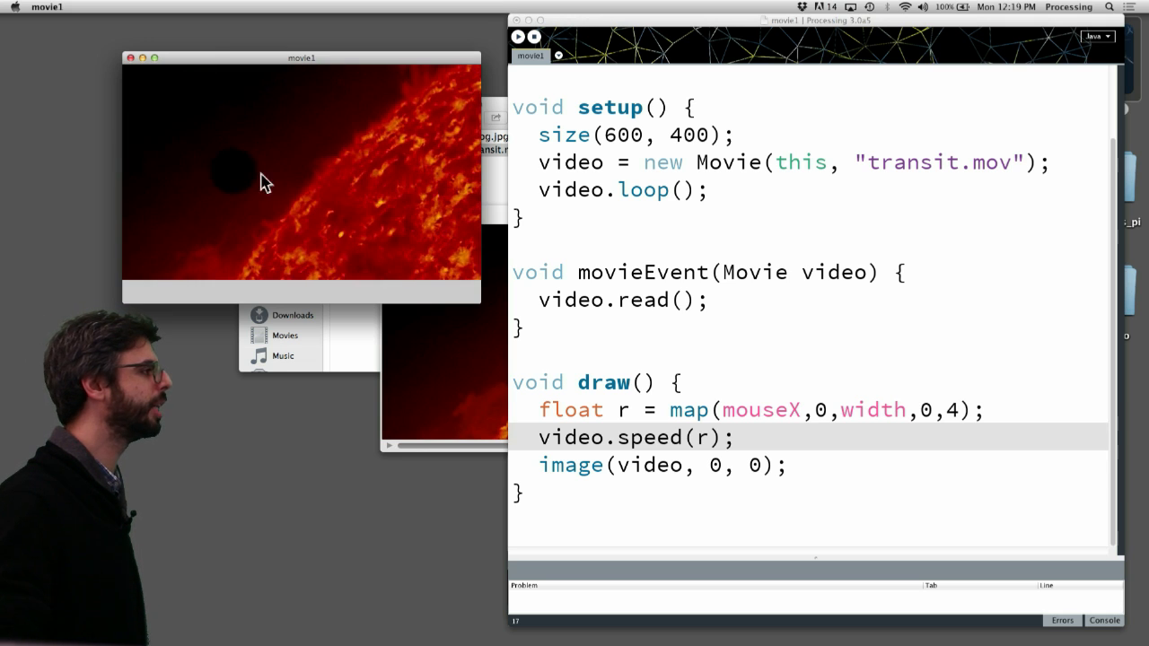
mouse_move(440, 170)
text(void)
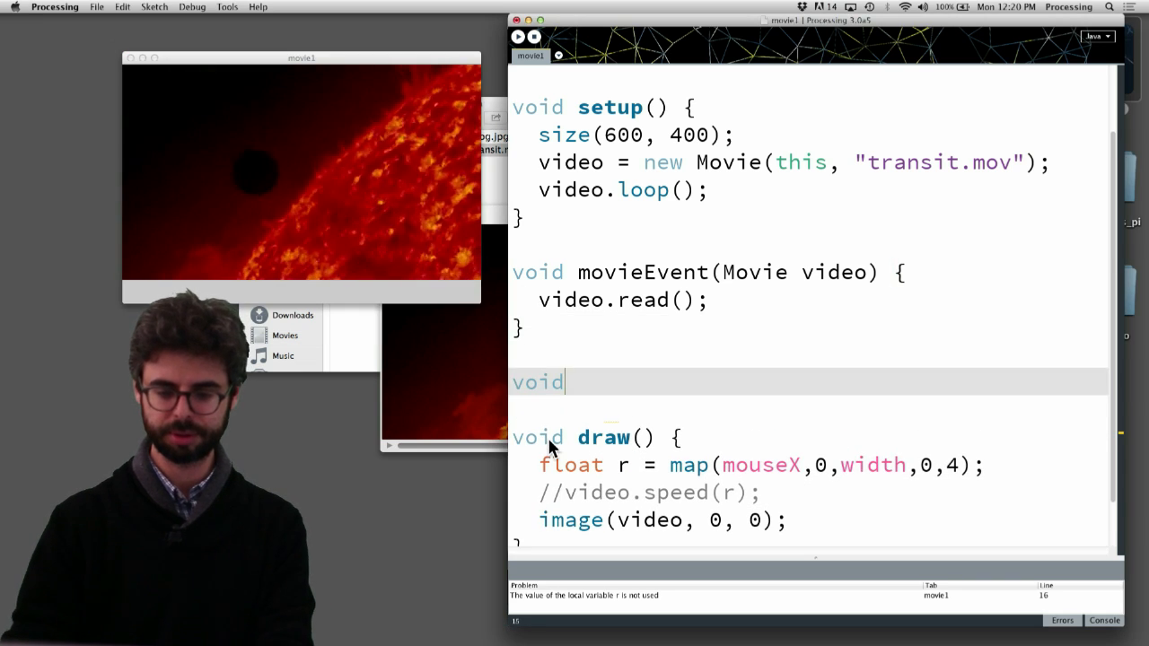
Add void mousePressed() { movie.jump(3); } above draw().
text(m)
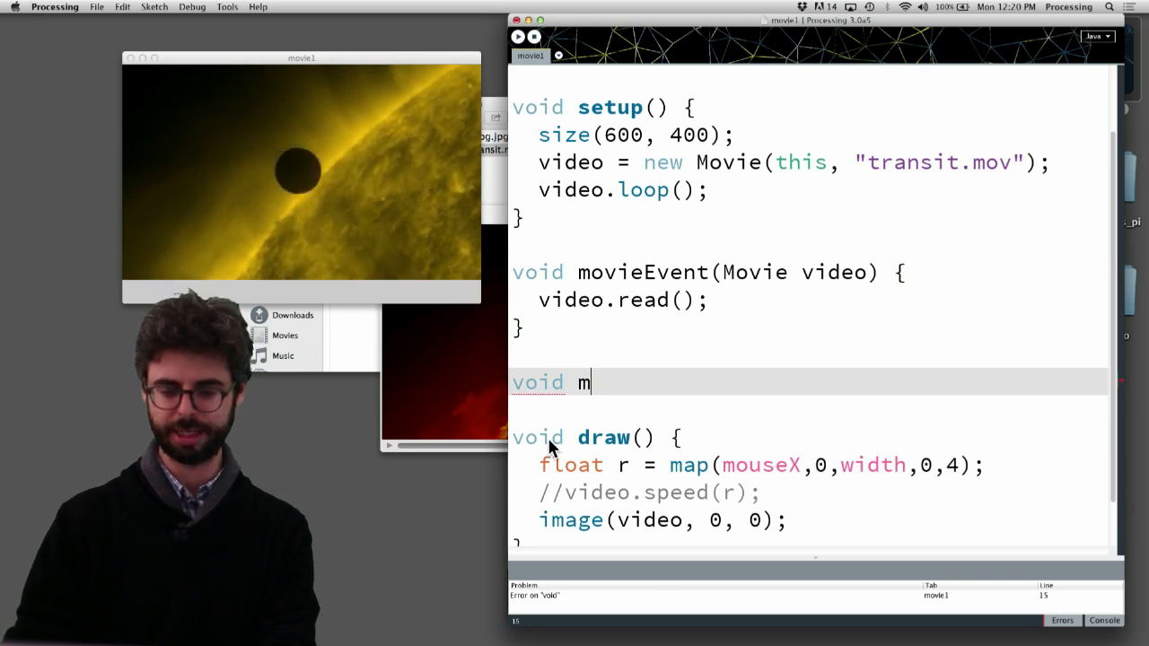
text(ousePressed() {)
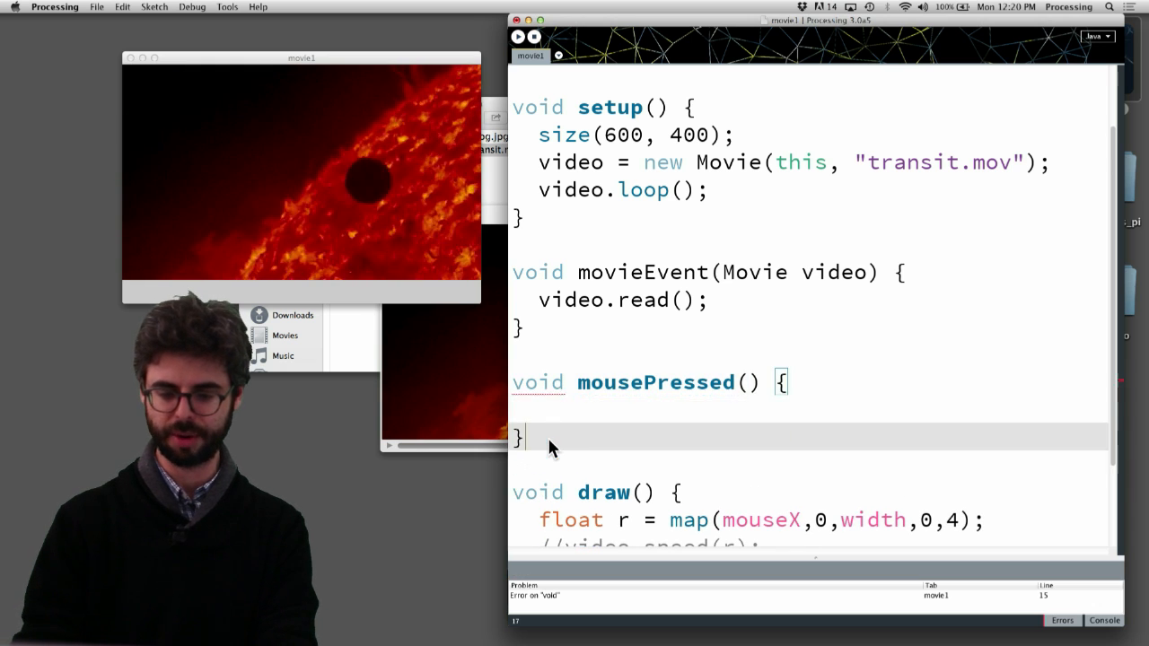
text(movie.jump(3)
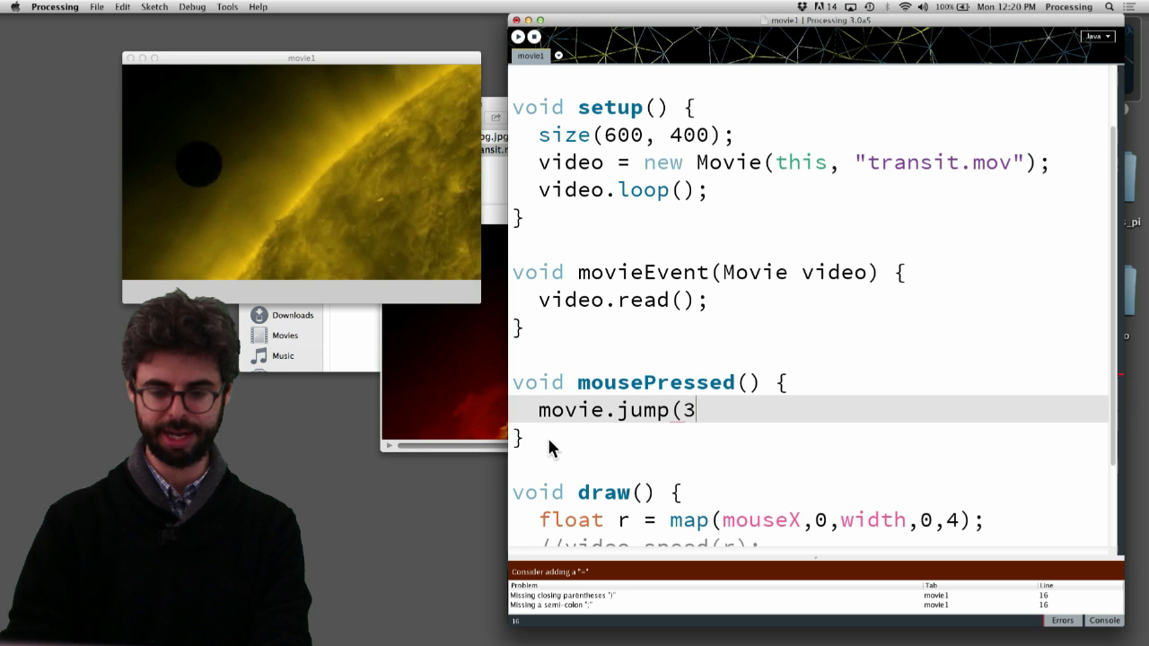
text();)
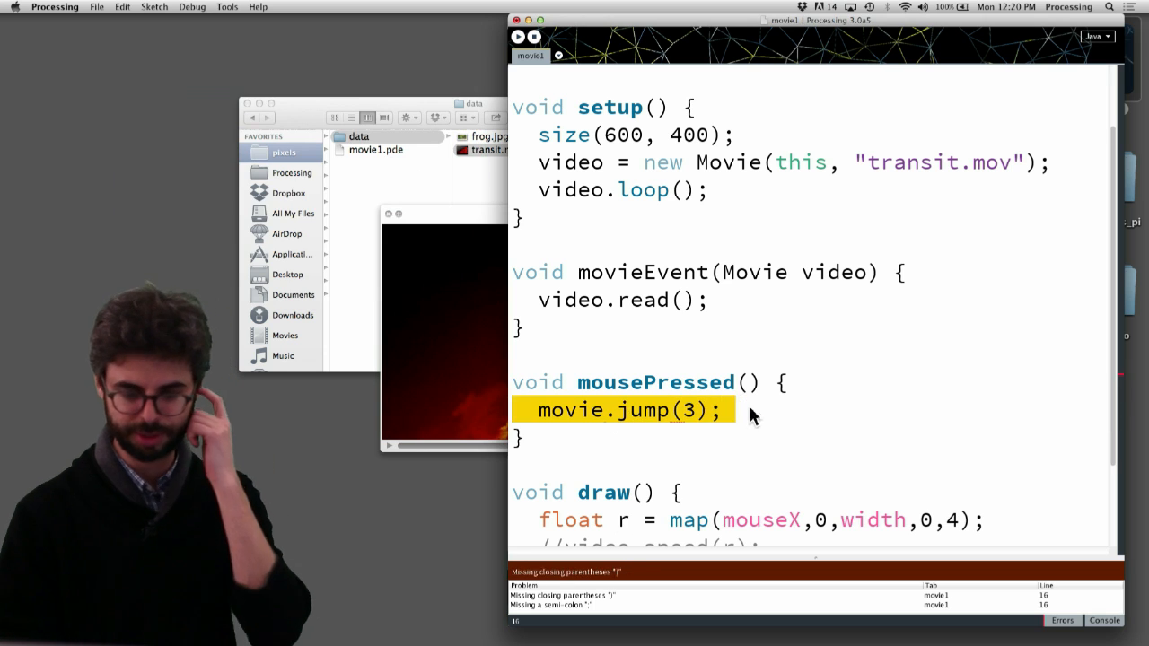